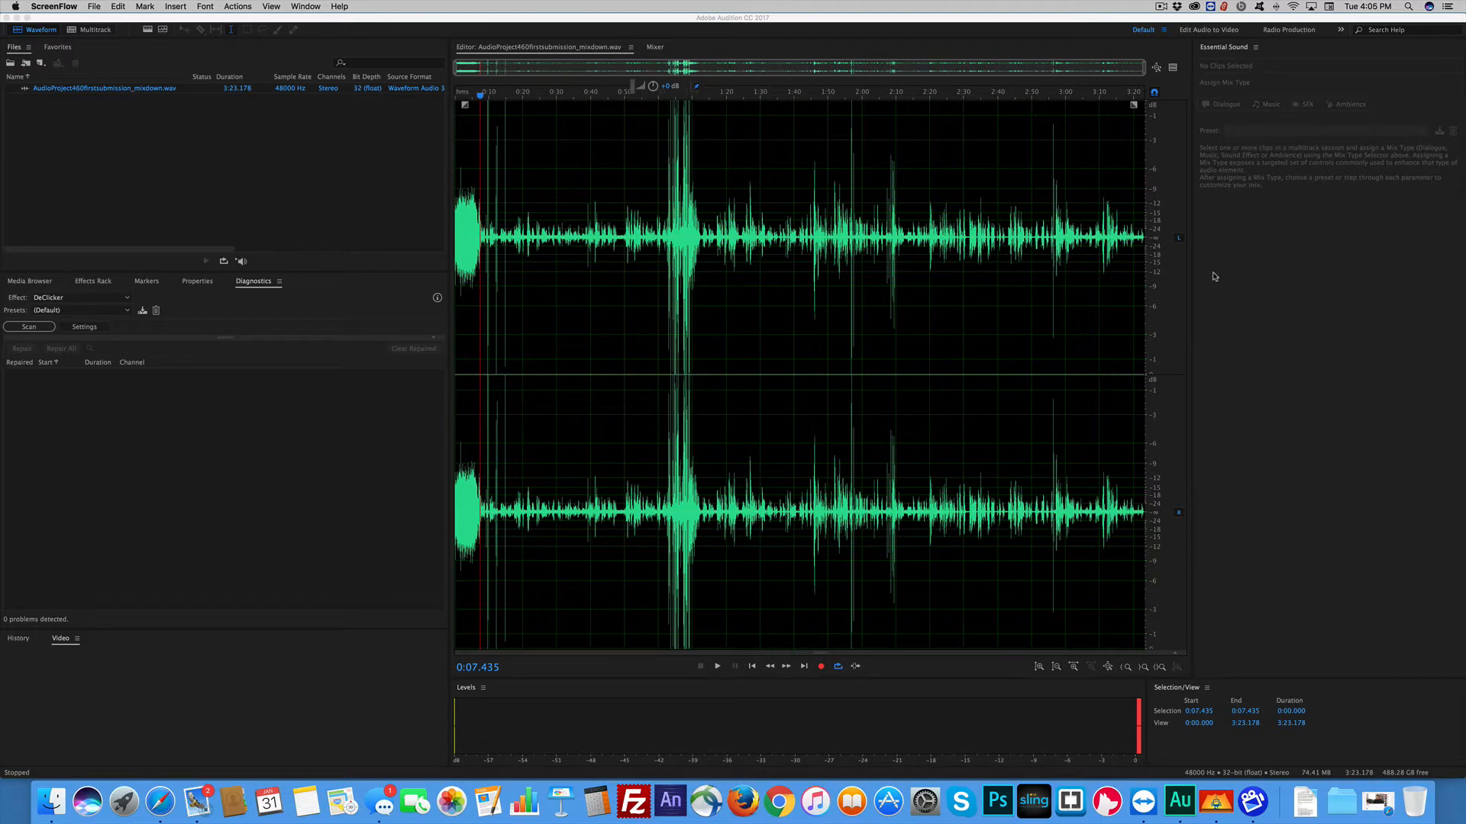
Step: Briefly play the mixdown, then show its spectral frequency display beneath the waveform
left_click(716, 665)
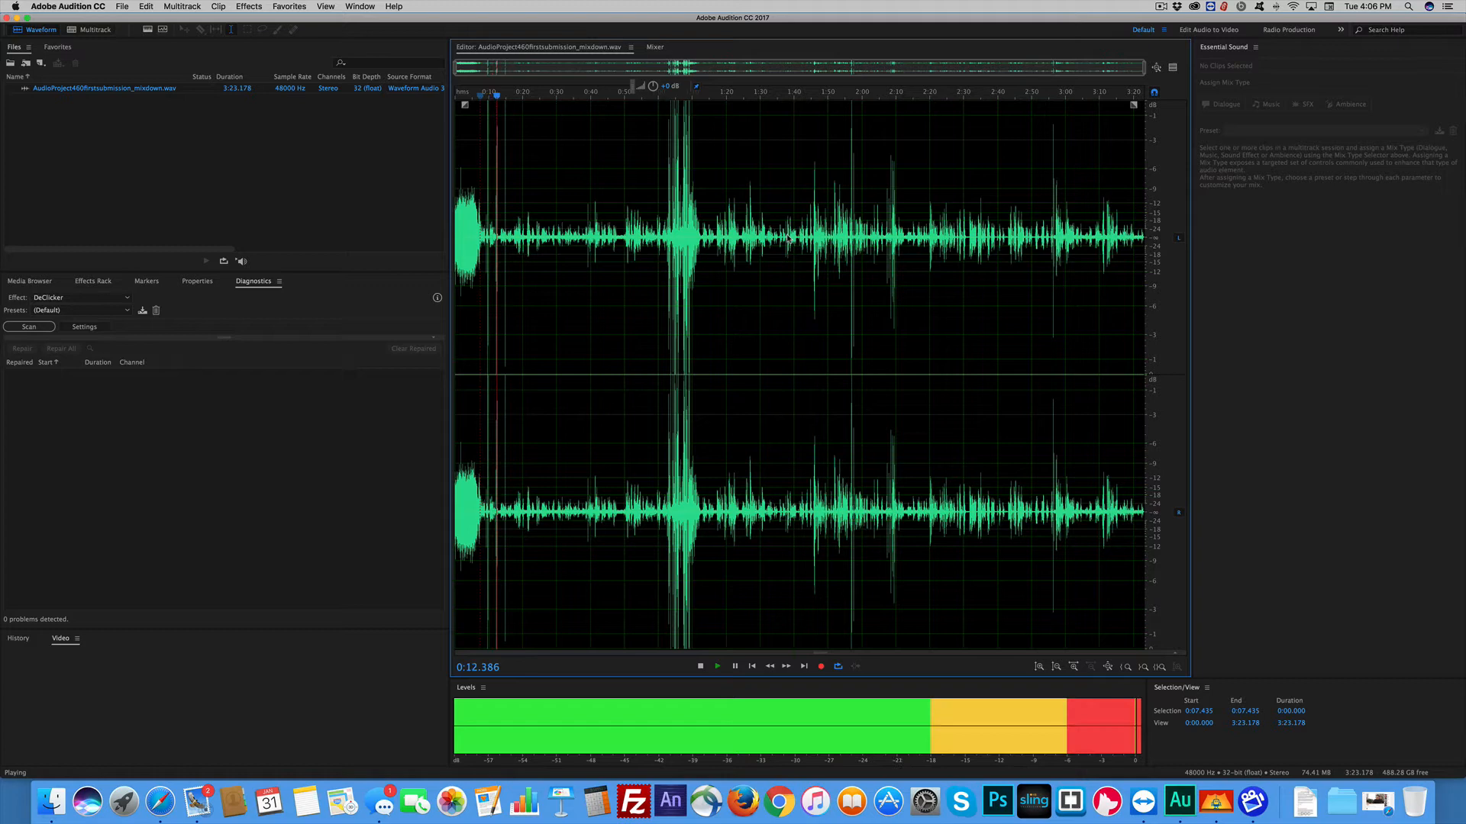
left_click(700, 665)
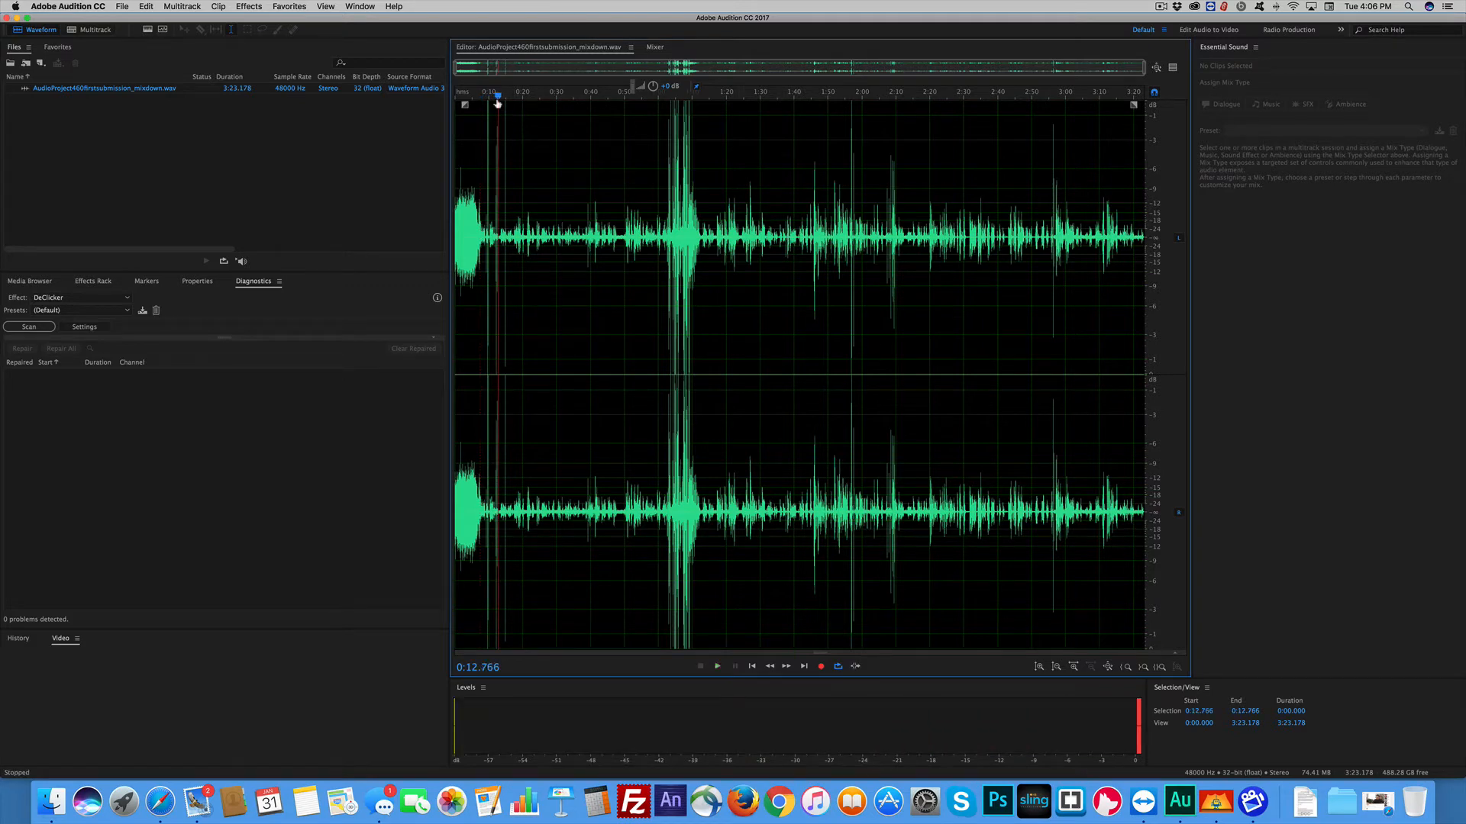
left_click(483, 97)
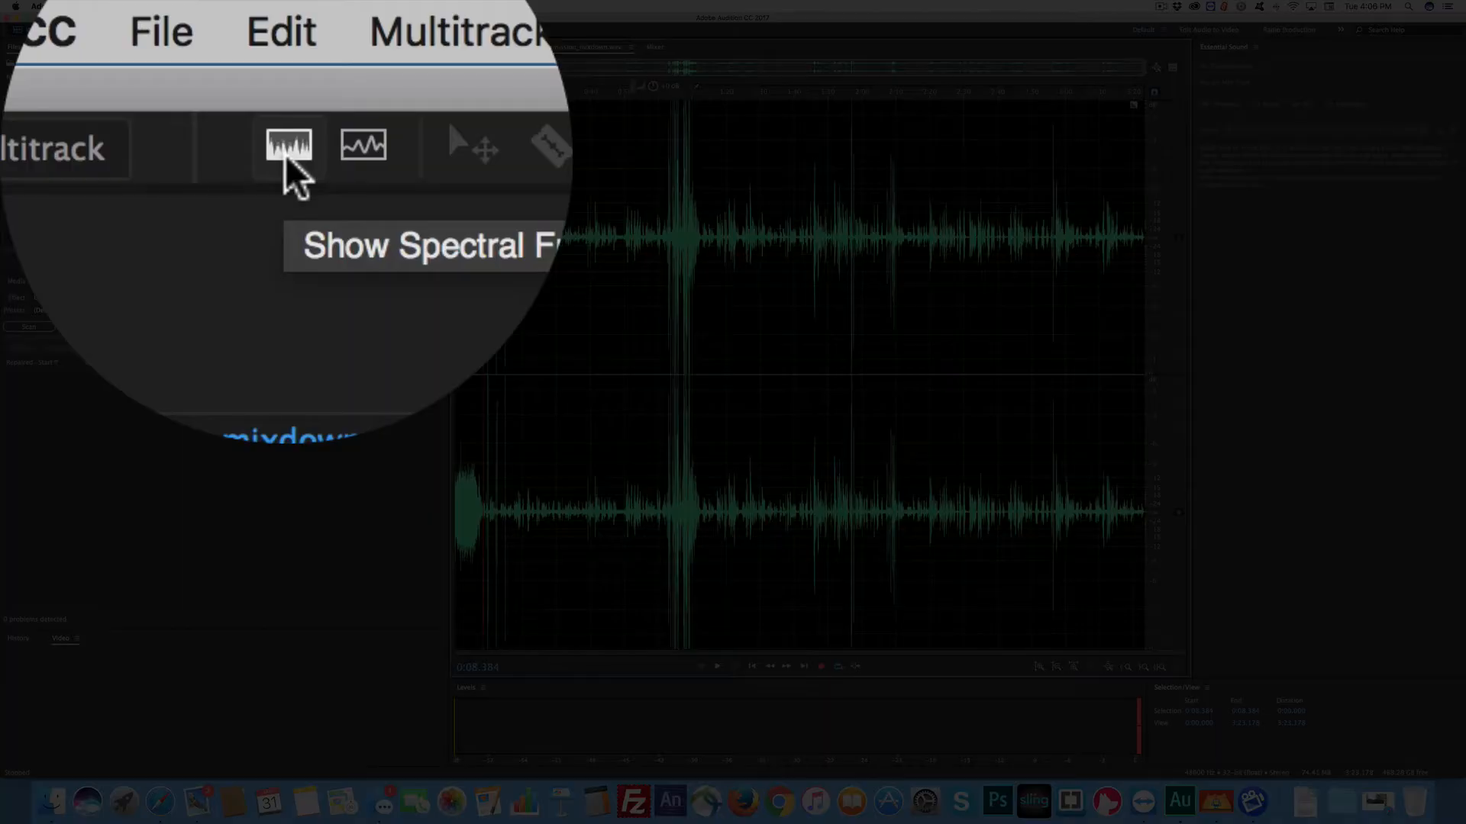
left_click(287, 146)
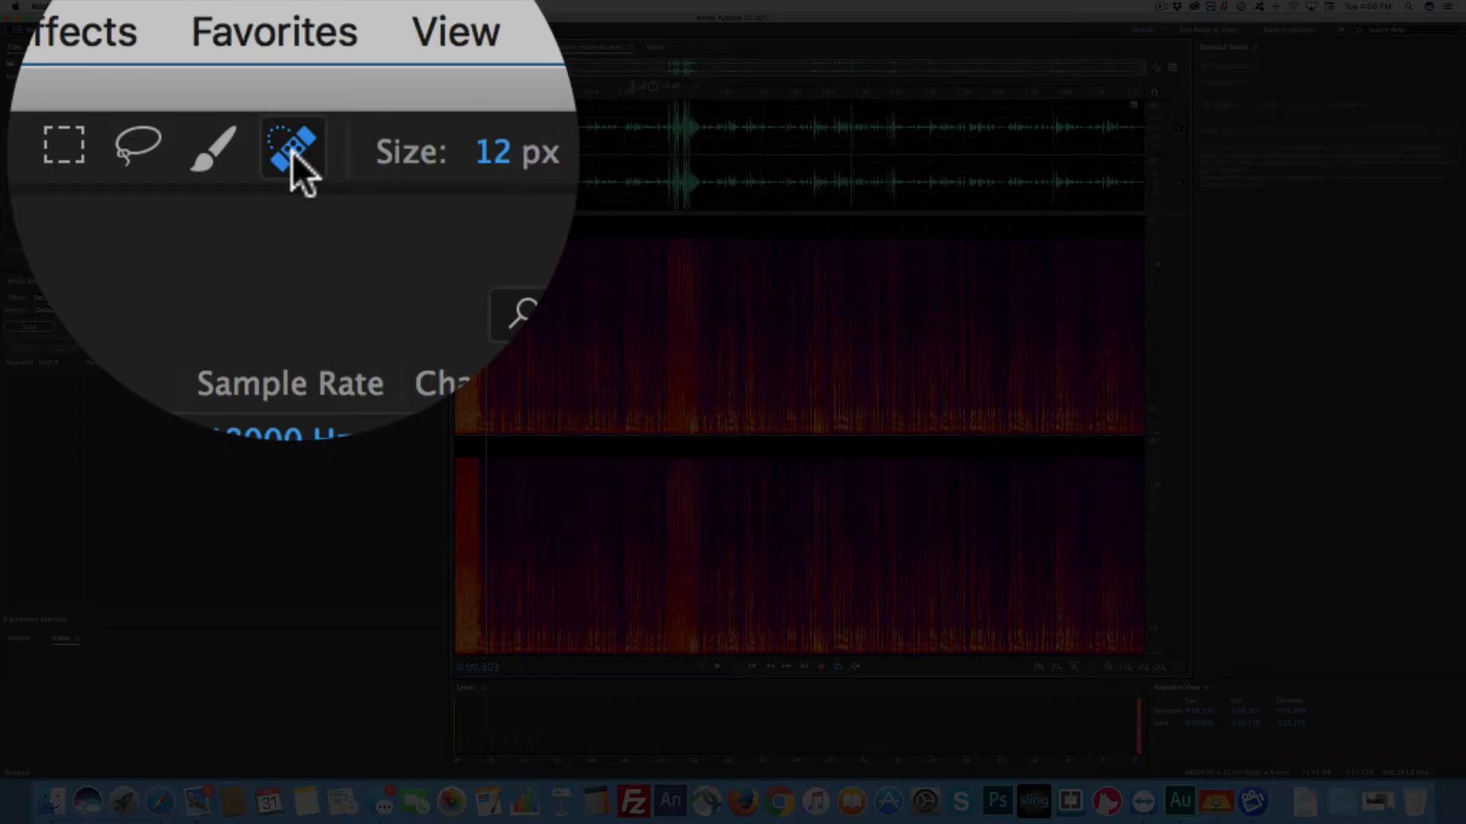
mouse_move(292, 150)
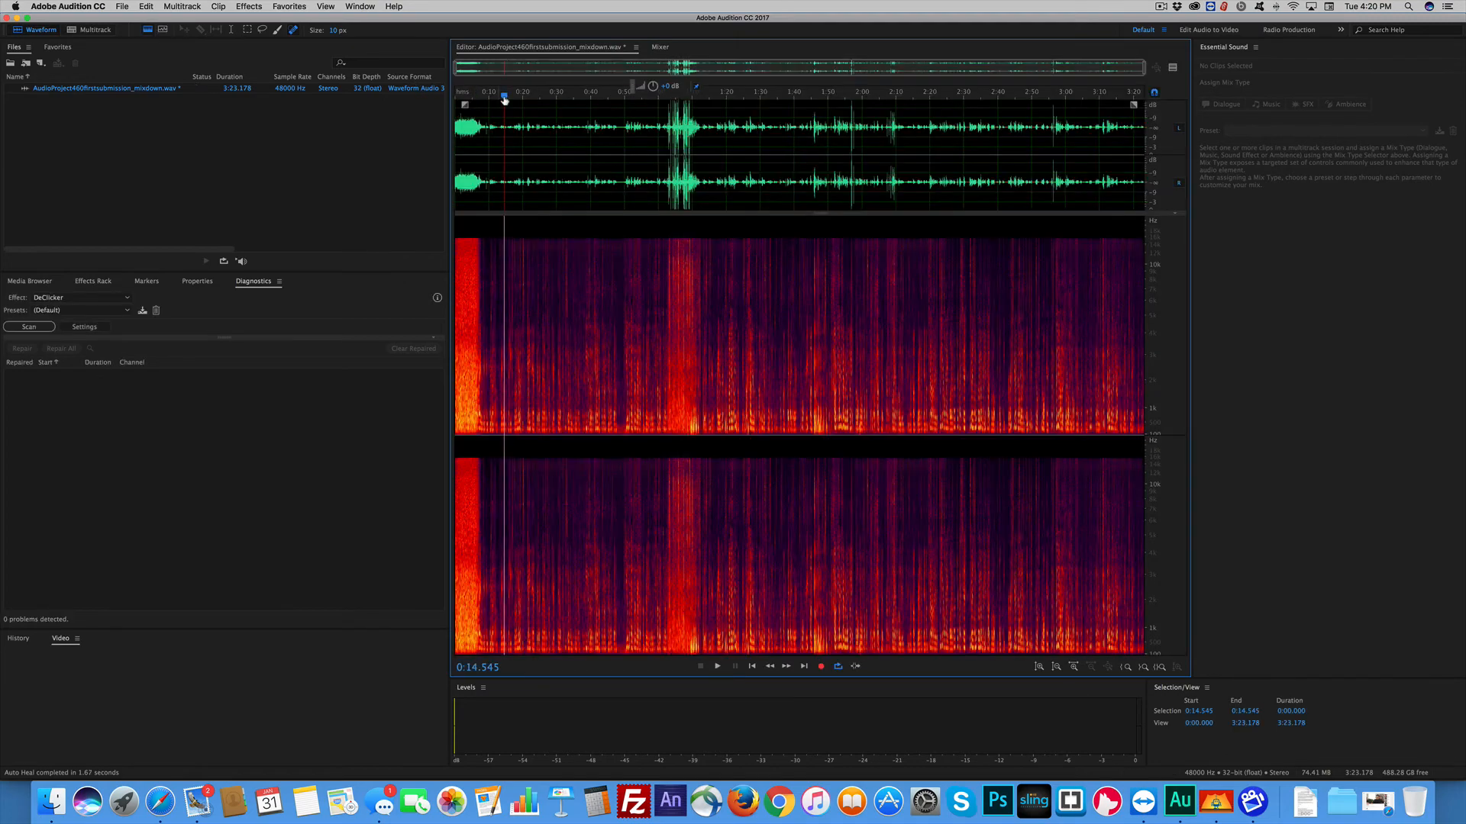
left_click(717, 666)
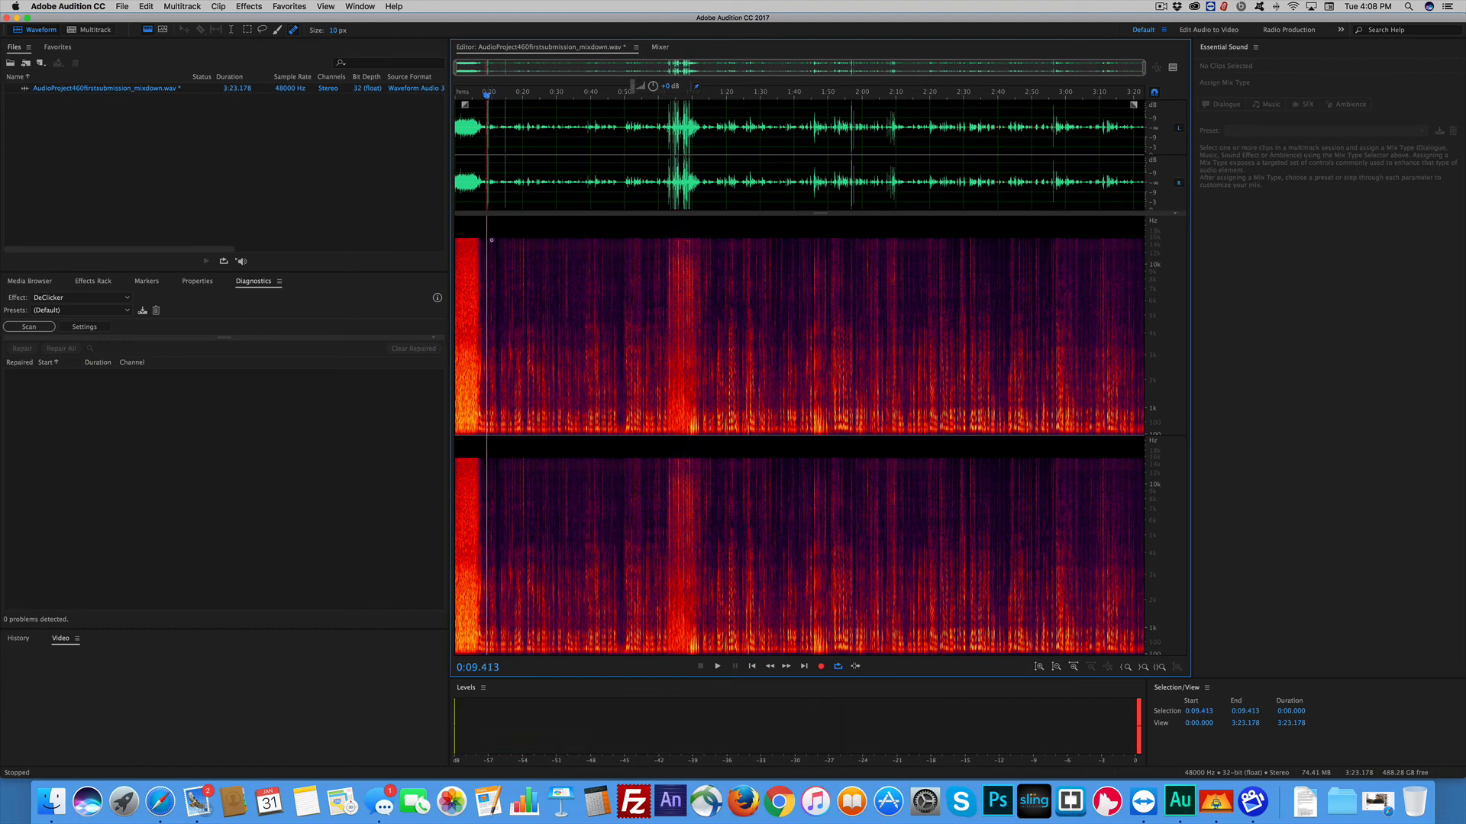
left_click(716, 666)
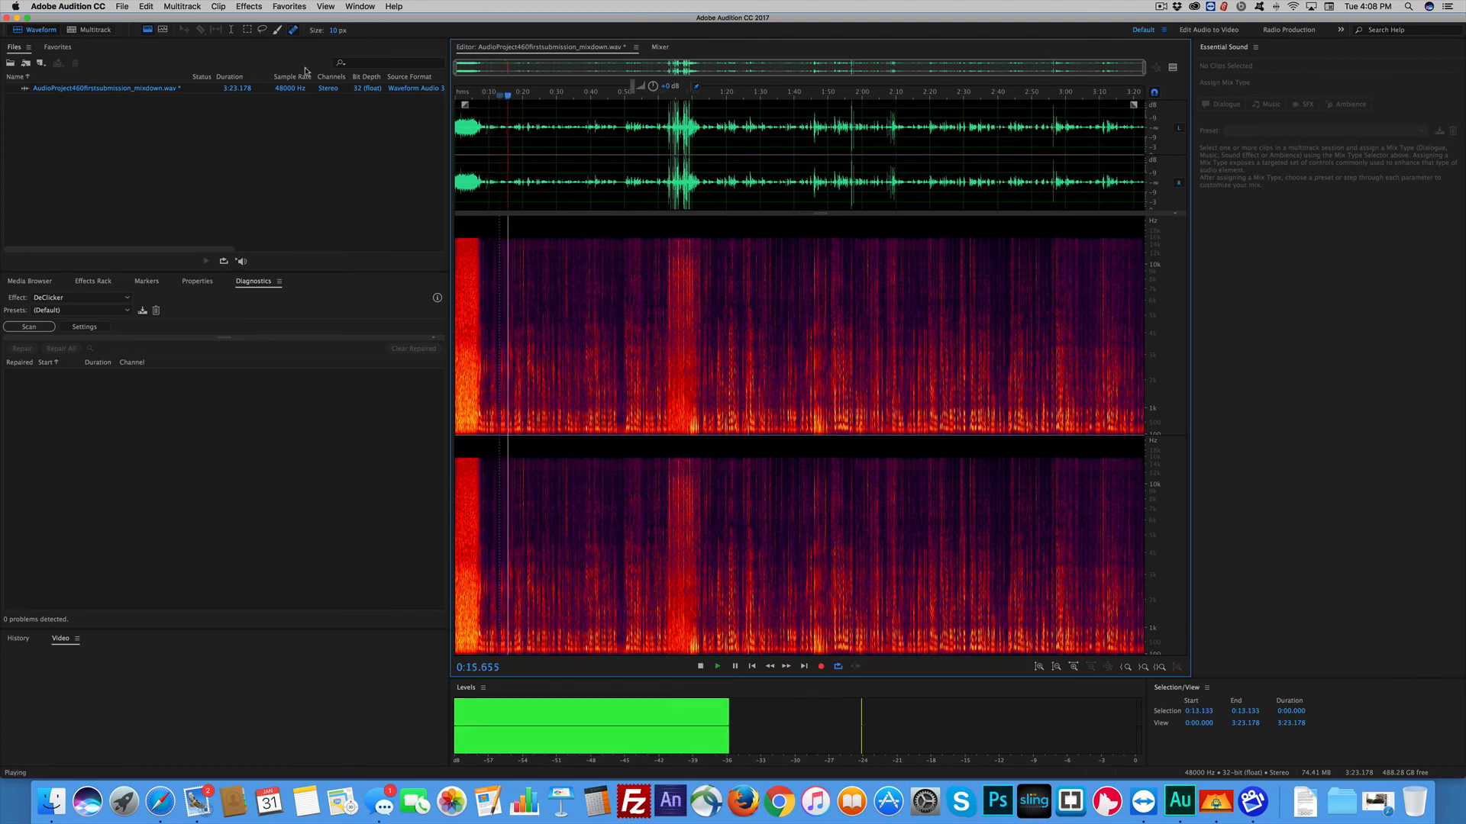
left_click(700, 666)
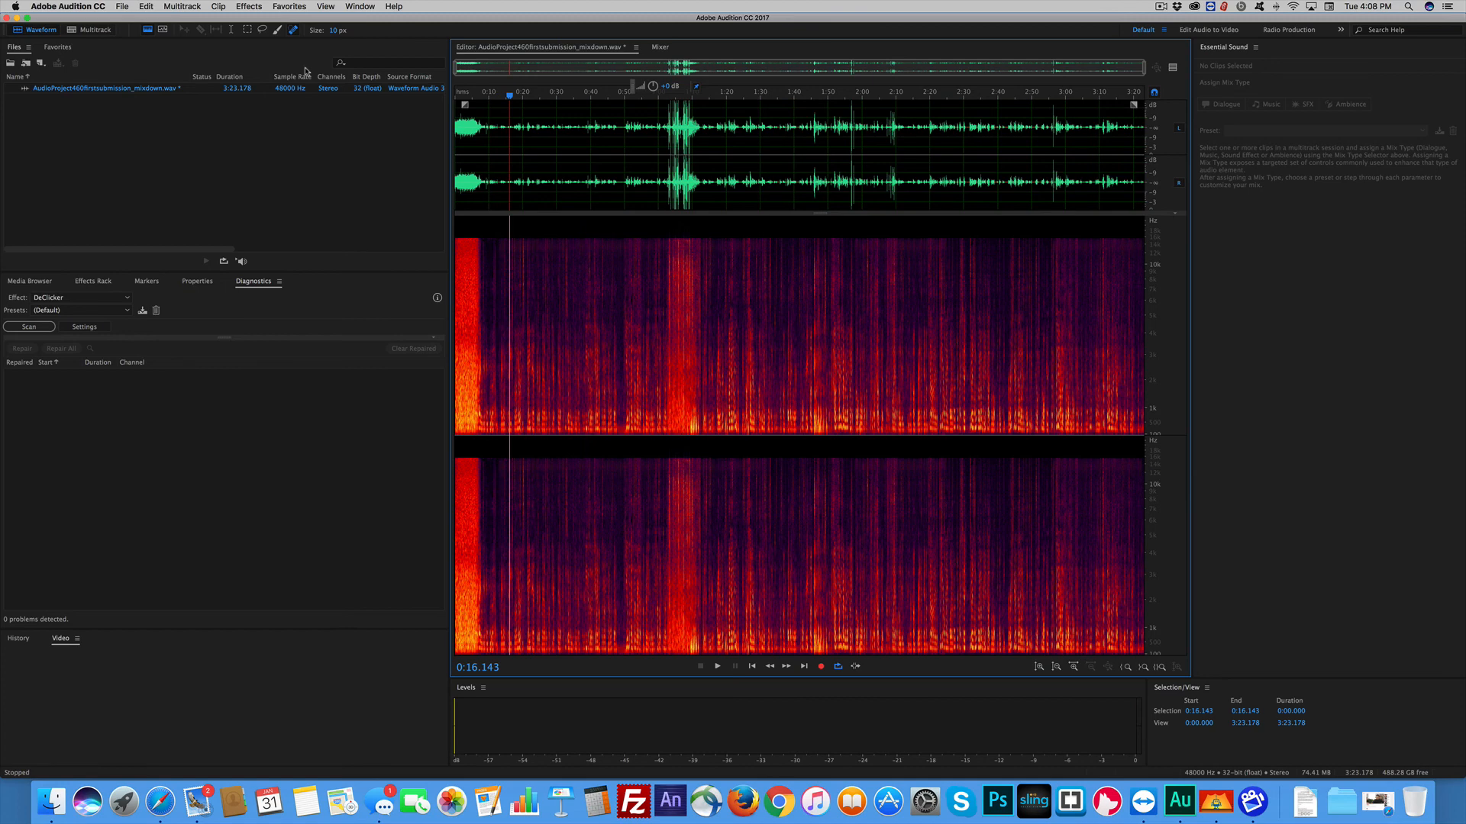